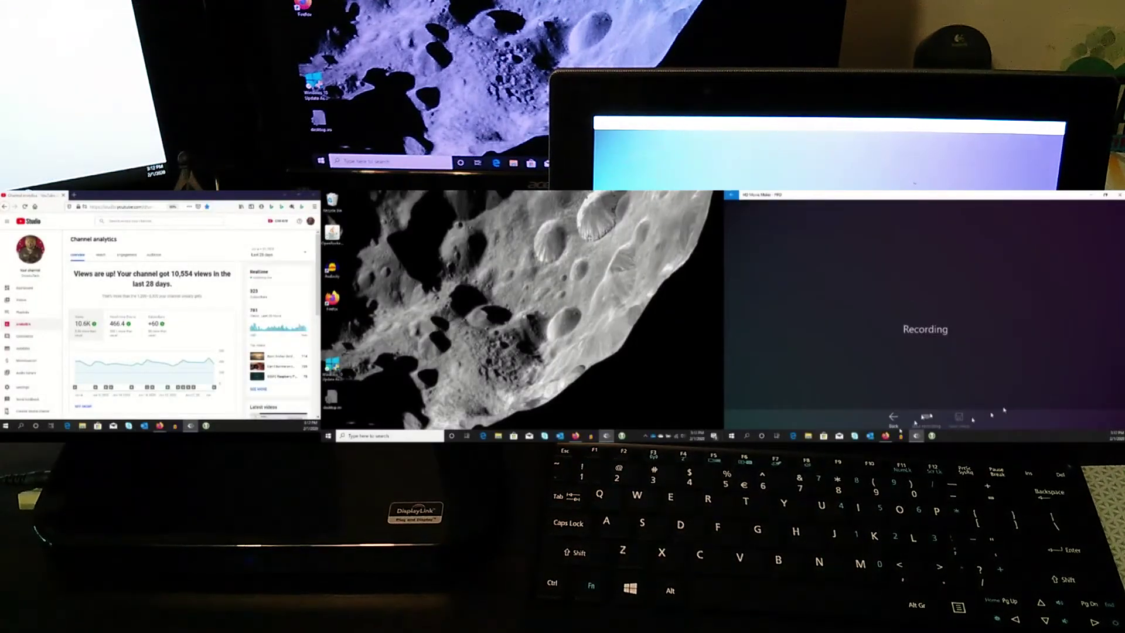
Open the Start menu on the right monitor's taskbar to show apps and live tiles
click(730, 436)
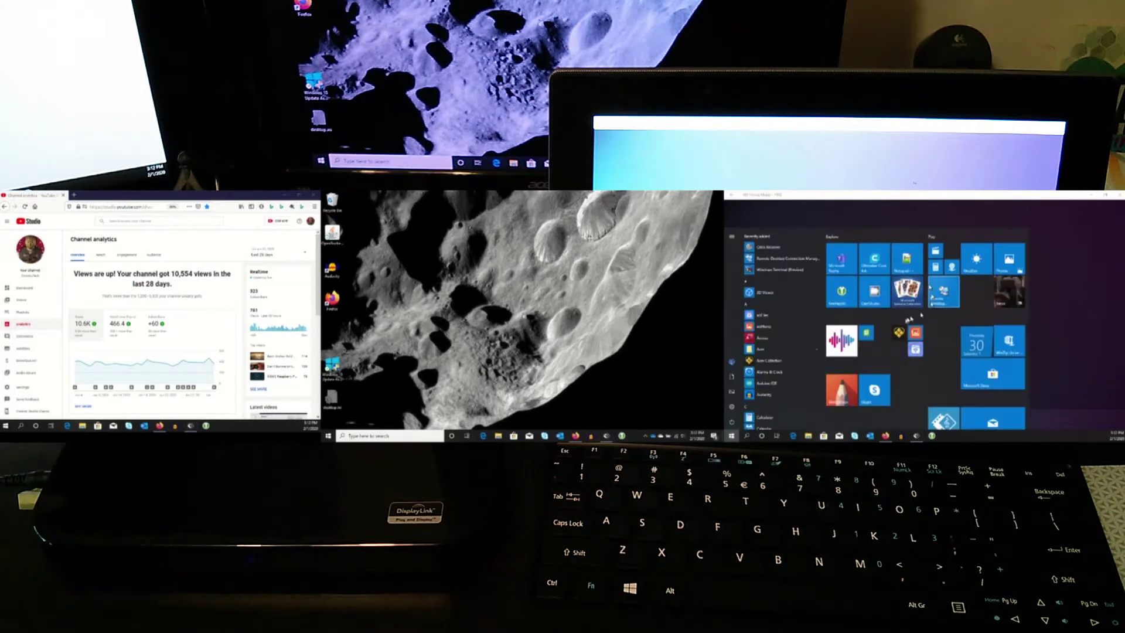